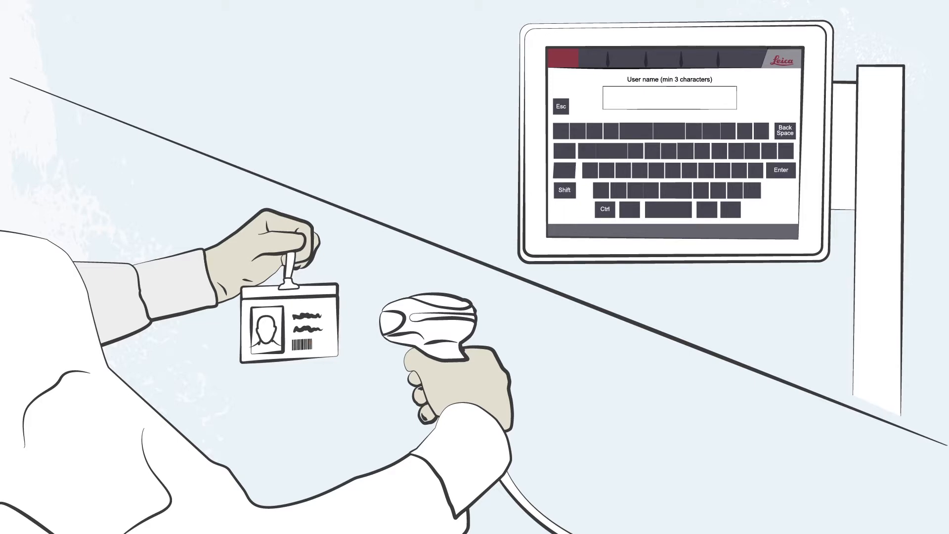
# - Enter the operator user name 'Lisa' to log in
pyautogui.write('Lisa')
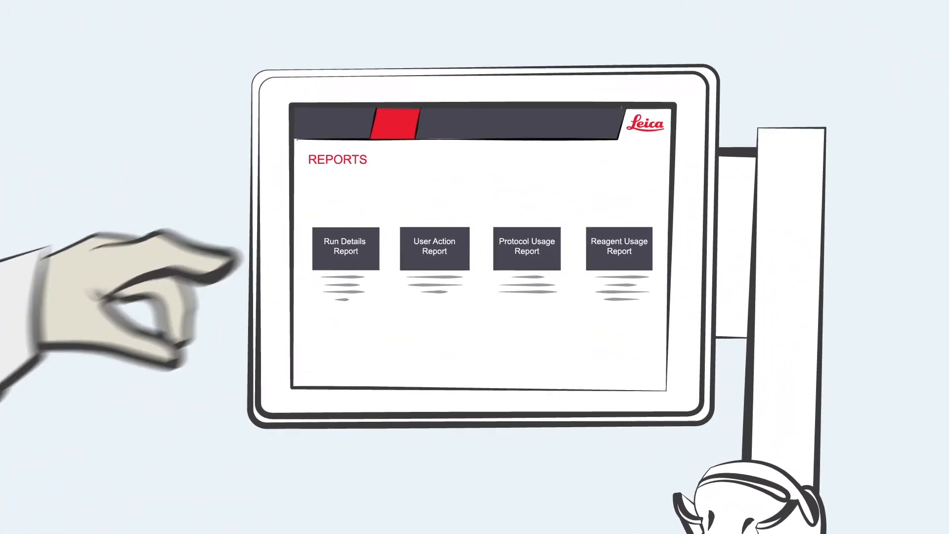
# - Show the Run Details Report for the Factory 12hr Xylene Standard run
pyautogui.click(346, 248)
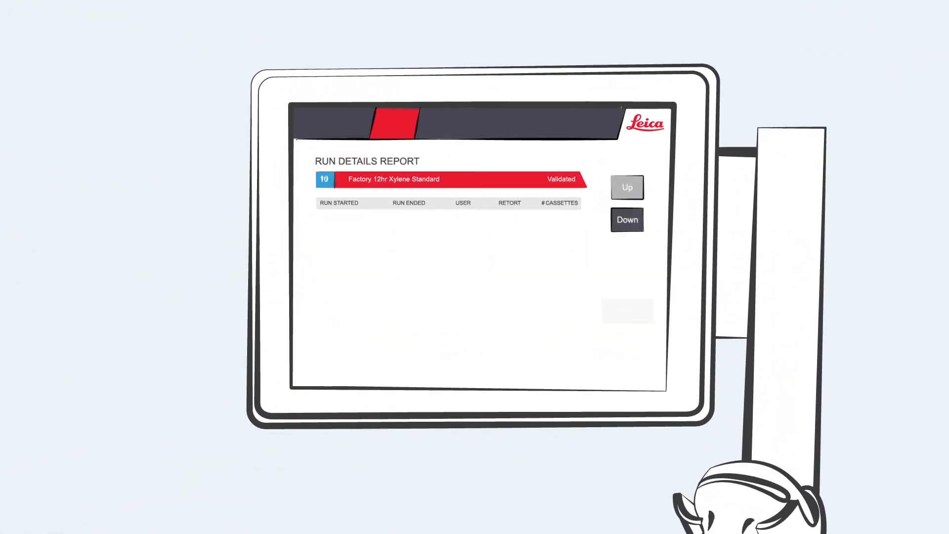